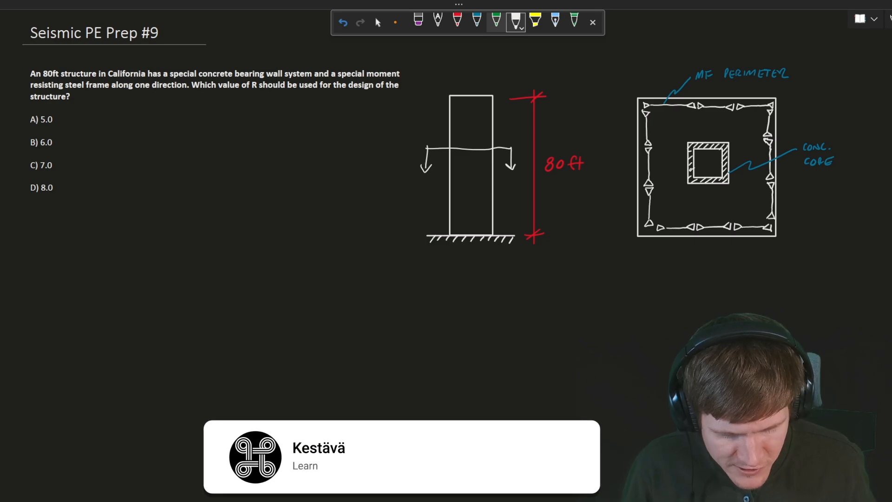
With the red pen, underline the special reinforced concrete shear walls row and circle its R value
click(484, 456)
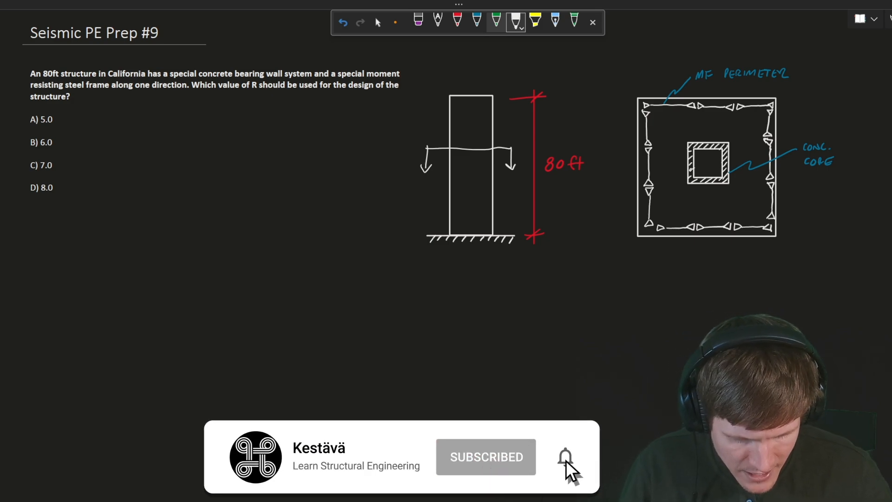
click(566, 457)
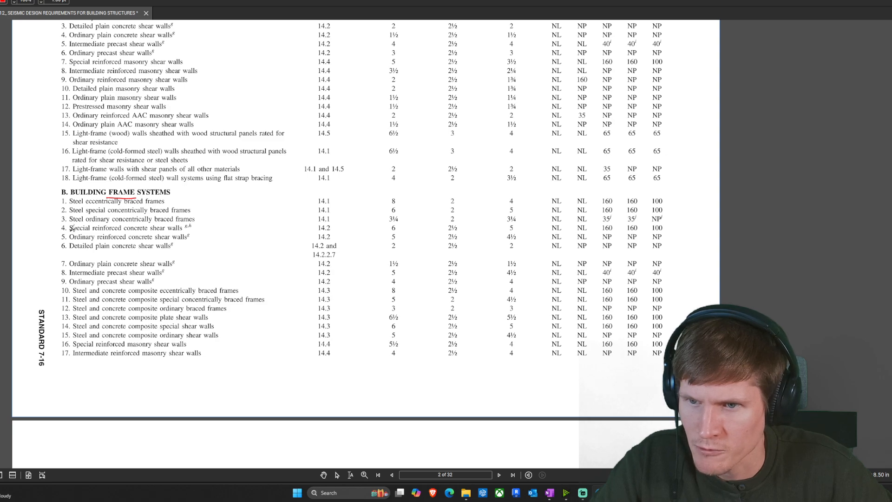
drag(70, 232, 192, 233)
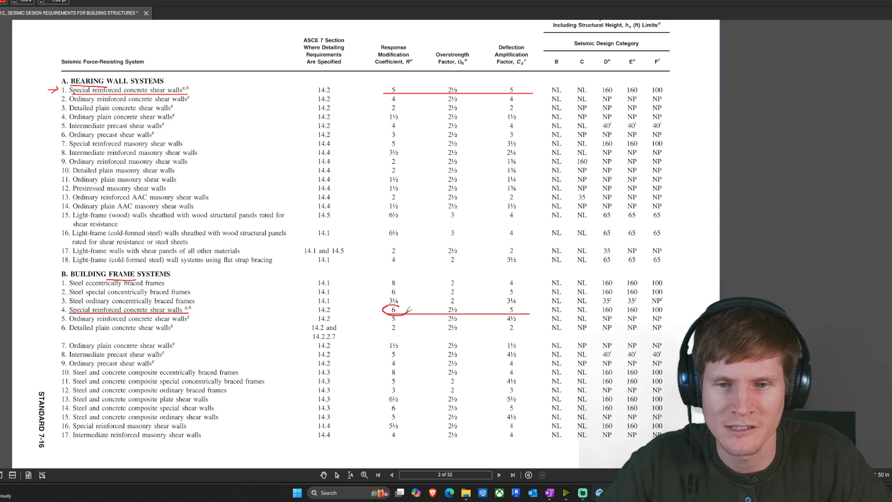
drag(384, 97, 403, 91)
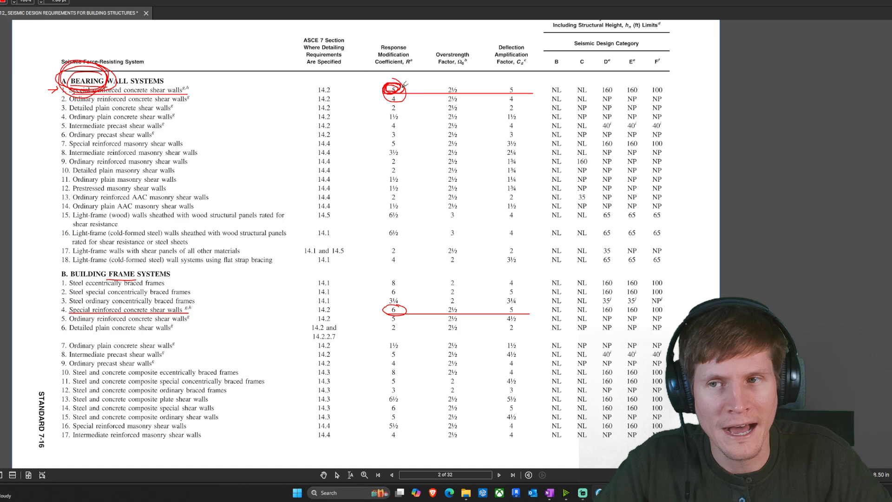
Scroll down to page 3 to the Moment-Resisting Frame Systems rows and steel special moment frames
scroll(down, 3)
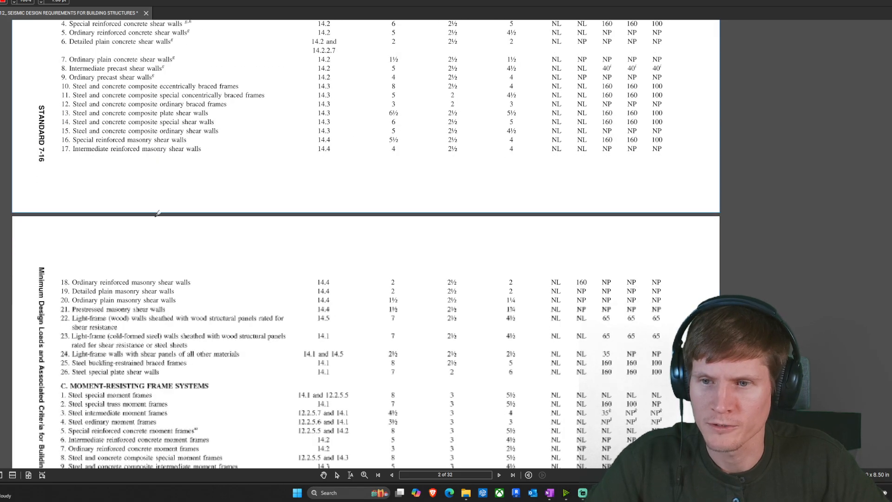
scroll(down, 3)
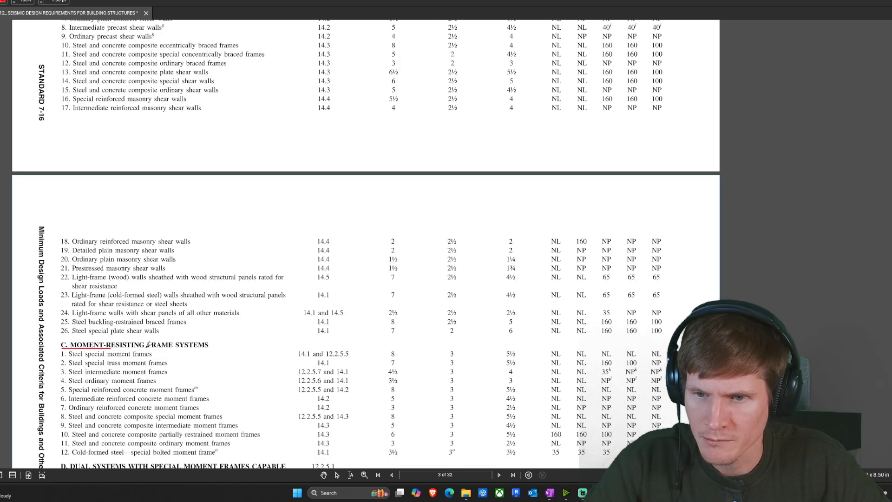
scroll(down, 3)
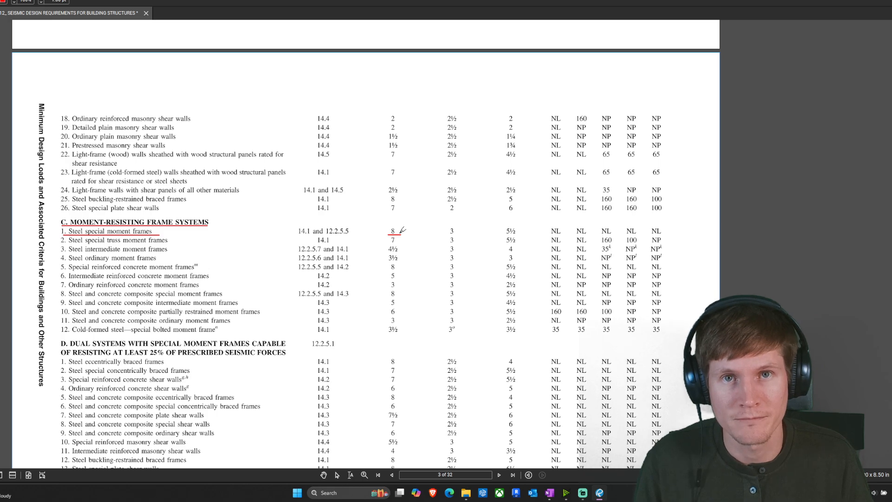
Scroll to the Dual Systems headings D and E and ready the red pen
scroll(down, 3)
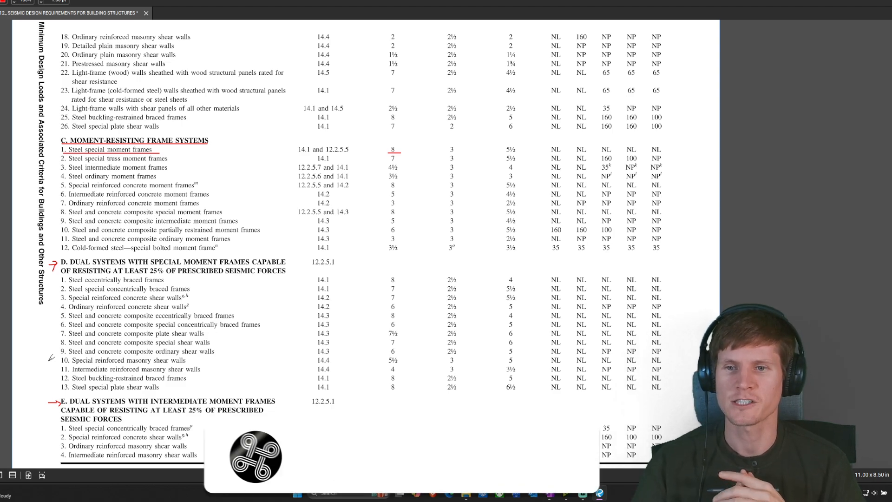
click(485, 456)
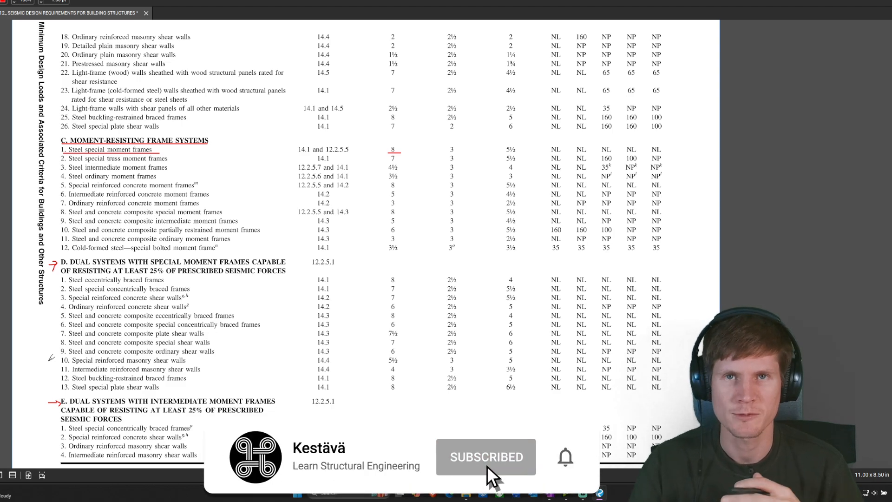
click(564, 456)
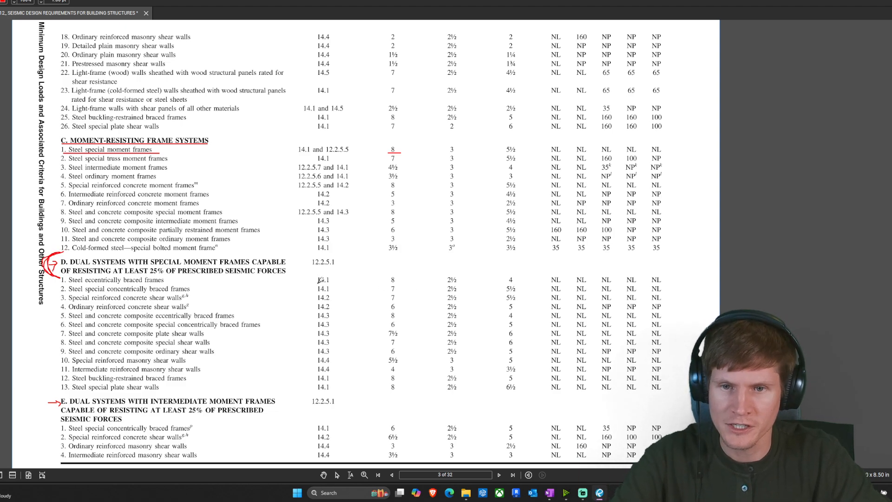
Draw a red line under the 12.2.1.1 Alternative Structural Systems heading
drag(317, 283, 518, 283)
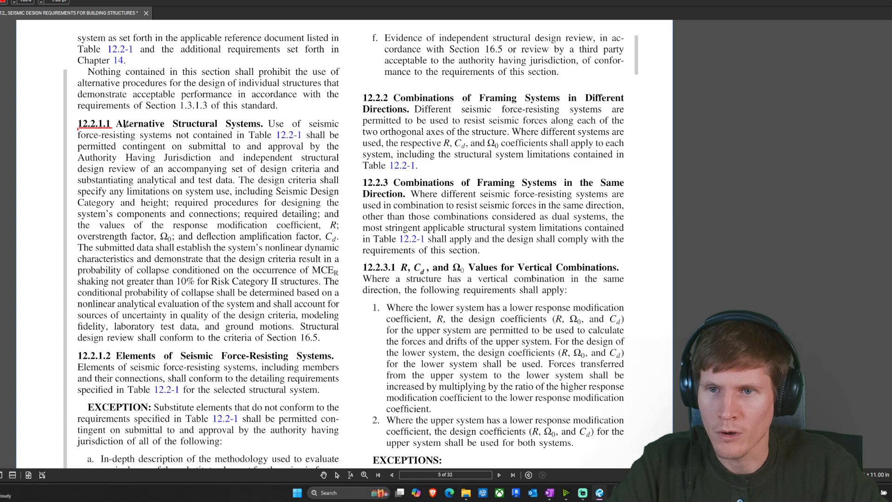
Underline the 12.2.2 heading and sketch a small red building plan above Section 12.2.2
scroll(down, 3)
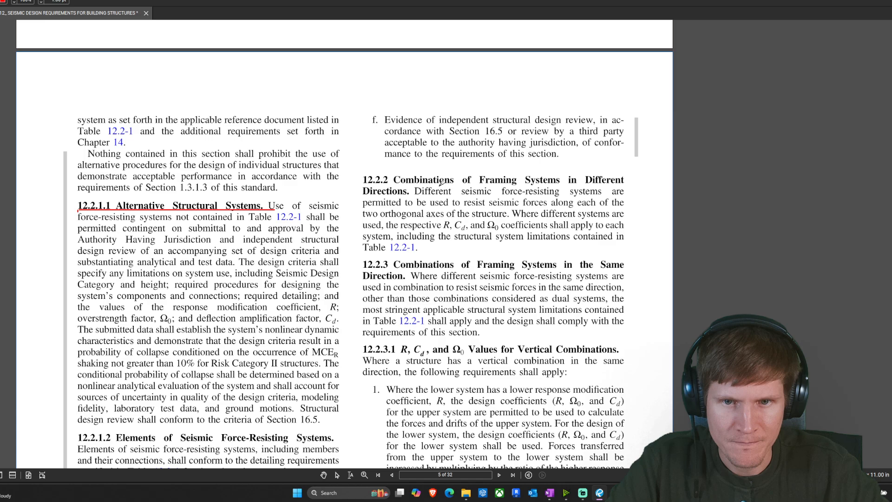
drag(393, 187, 574, 187)
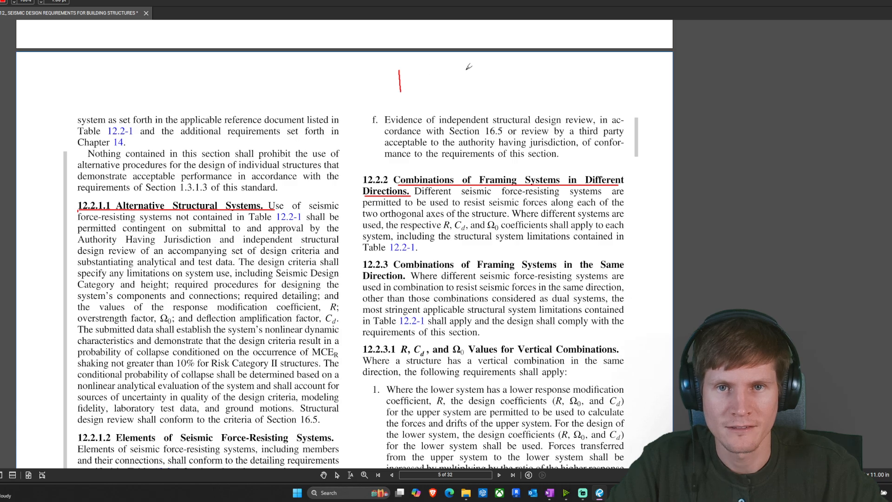
drag(459, 68, 469, 91)
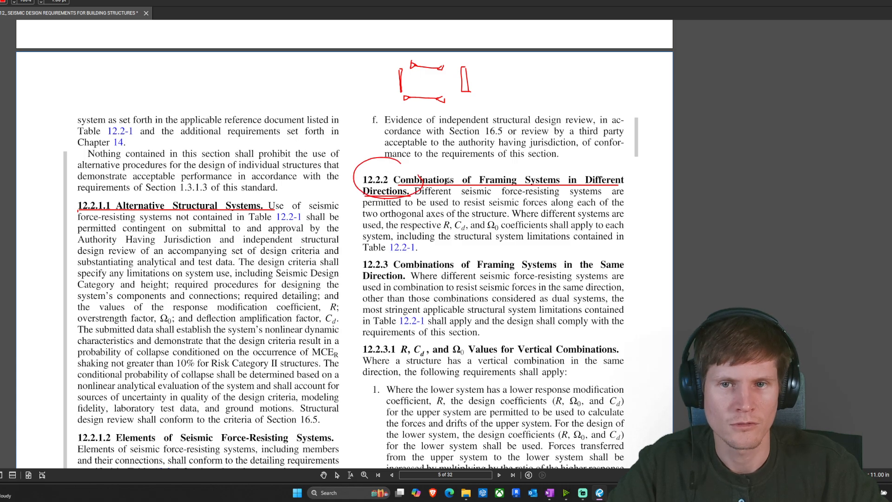
scroll(down, 3)
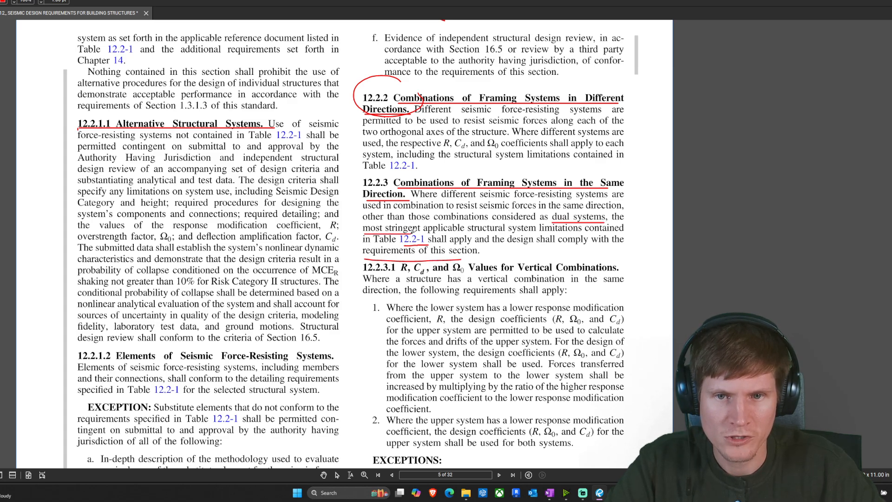
Underline 'applicable structural system limitations', write R = 8 and R = 5, and start V = W
drag(362, 232, 537, 232)
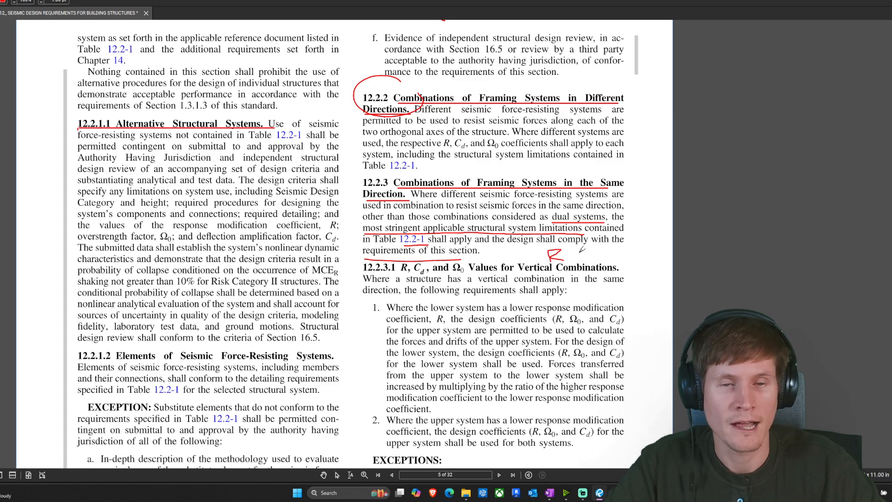
drag(545, 256, 594, 249)
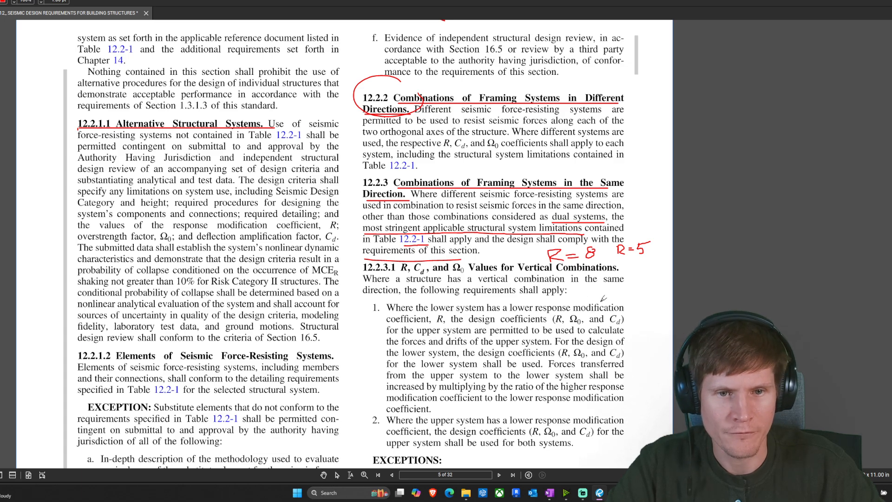
drag(586, 296, 594, 291)
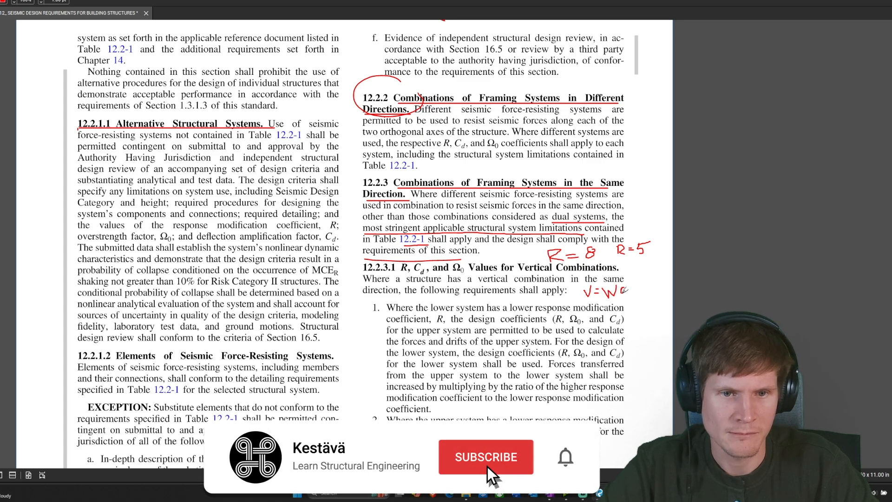
Circle R = 5, link it to Cs = SDS/R, and move to Section 12.2.3.3
click(485, 456)
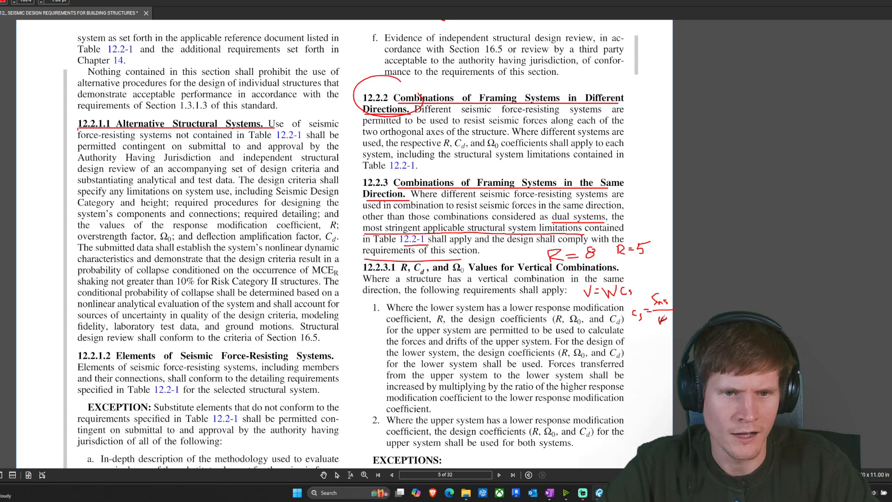
drag(654, 316, 680, 339)
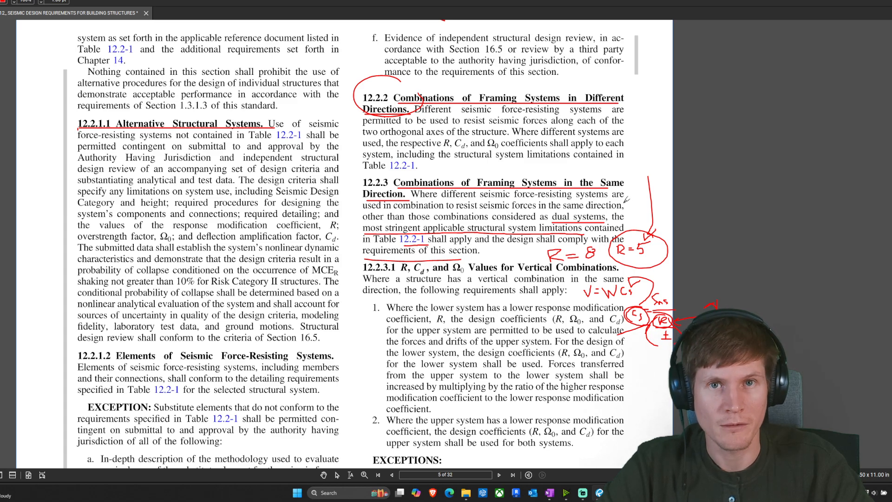
mouse_move(459, 167)
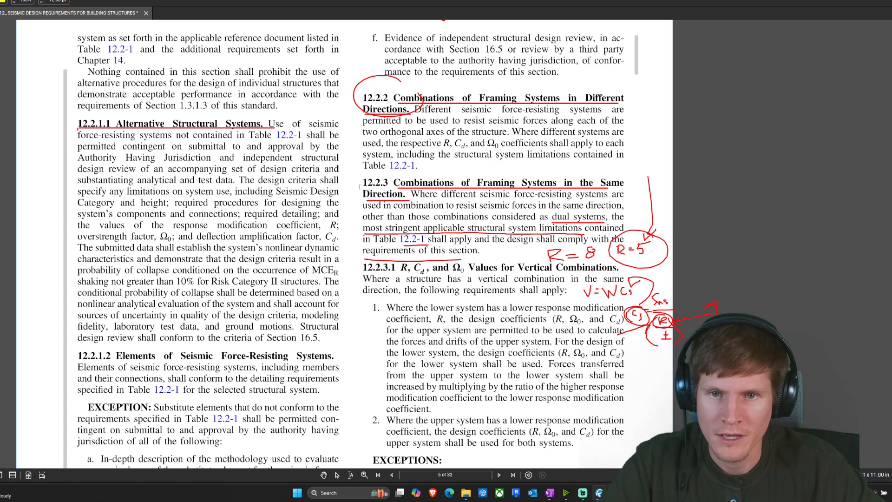
double_click(375, 182)
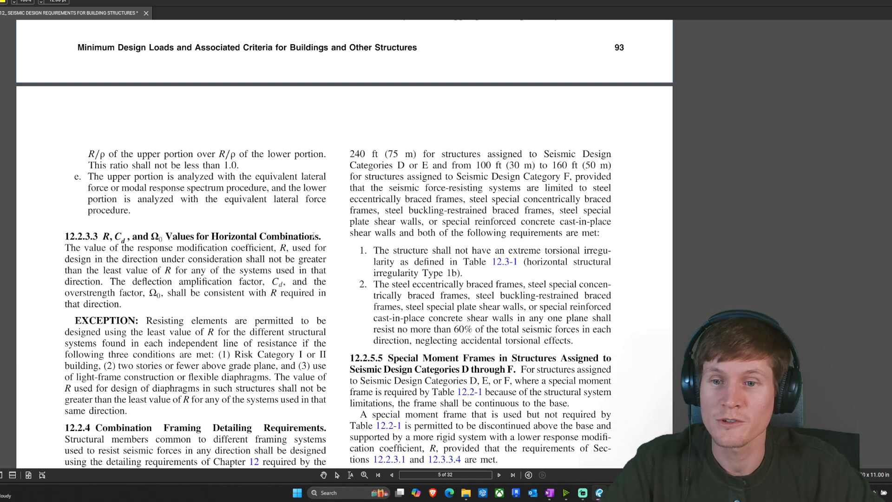
Scroll to the 12.2.3.3 paragraph and highlight 'least value of R' in yellow
scroll(down, 3)
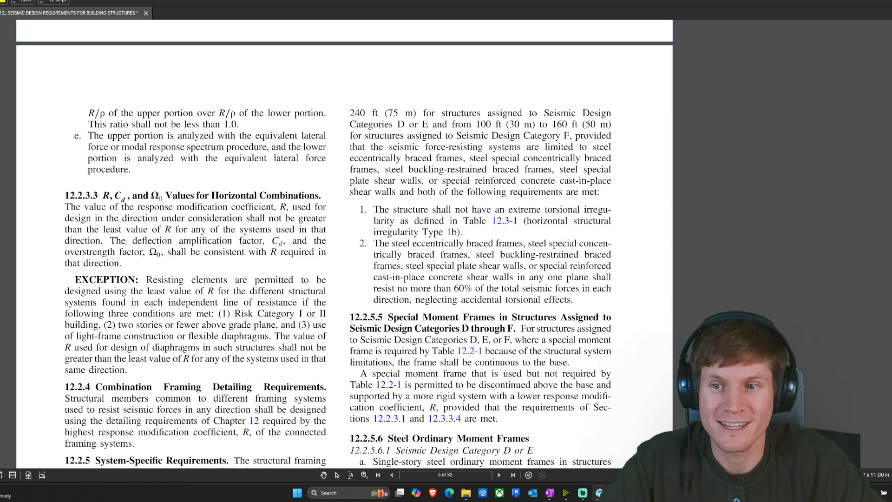
drag(99, 229, 170, 229)
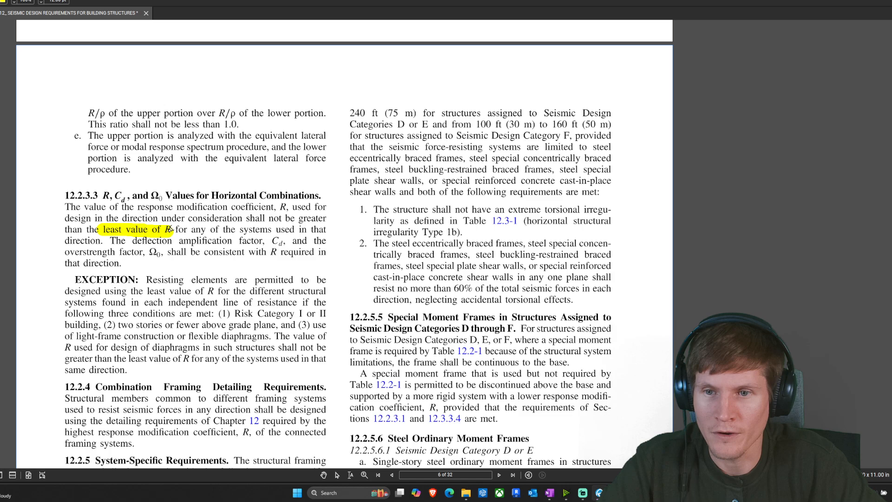